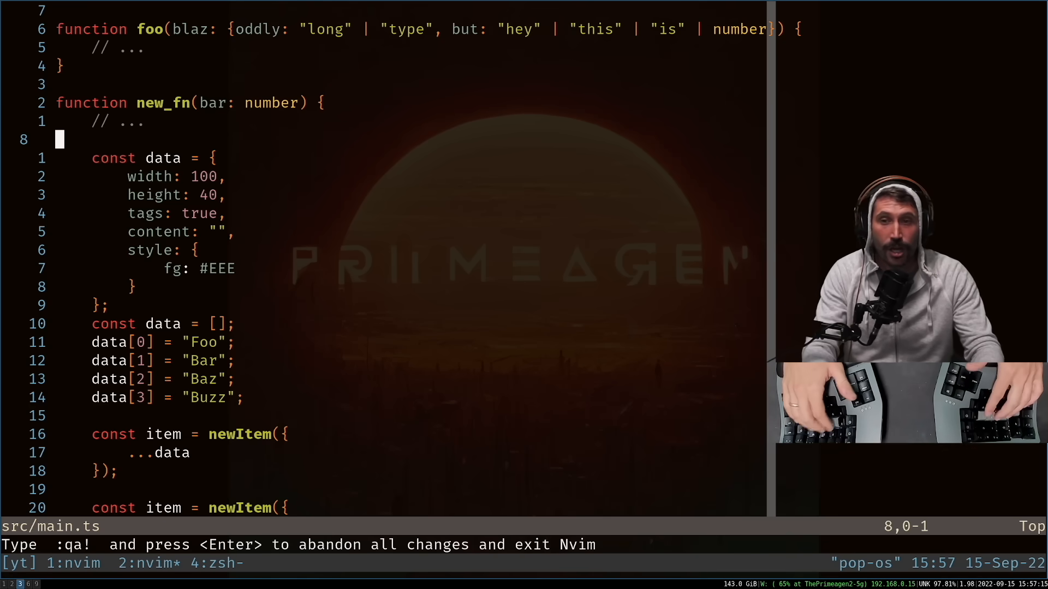
Select inside new_fn's braces with vi{, land on its closing brace, then jump to main.json.
{"action": "type", "text": "vi{"}
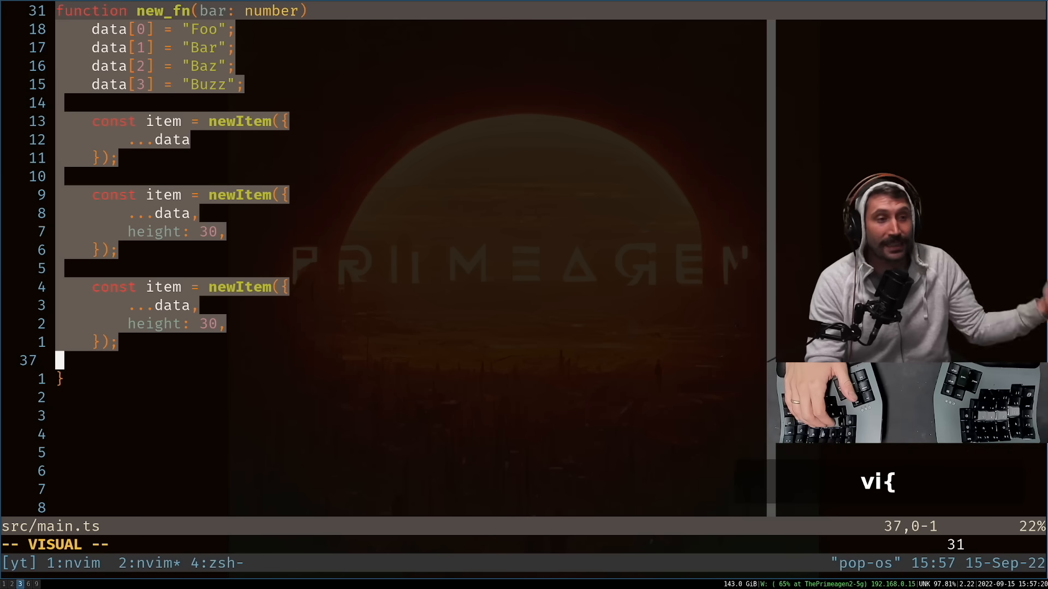
{"action": "key", "text": "ctrl+c"}
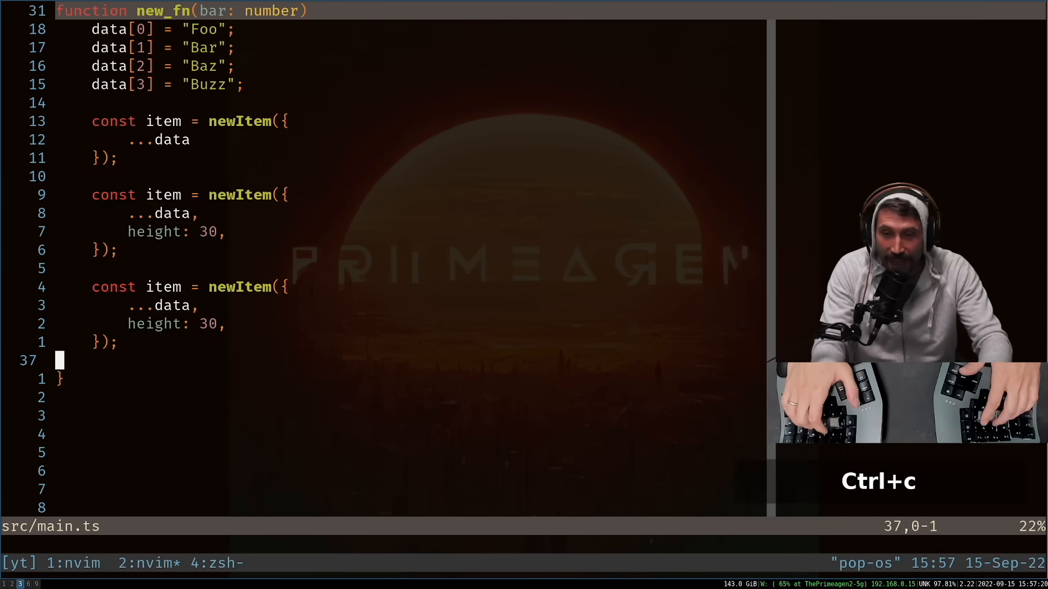
{"action": "key", "text": "j"}
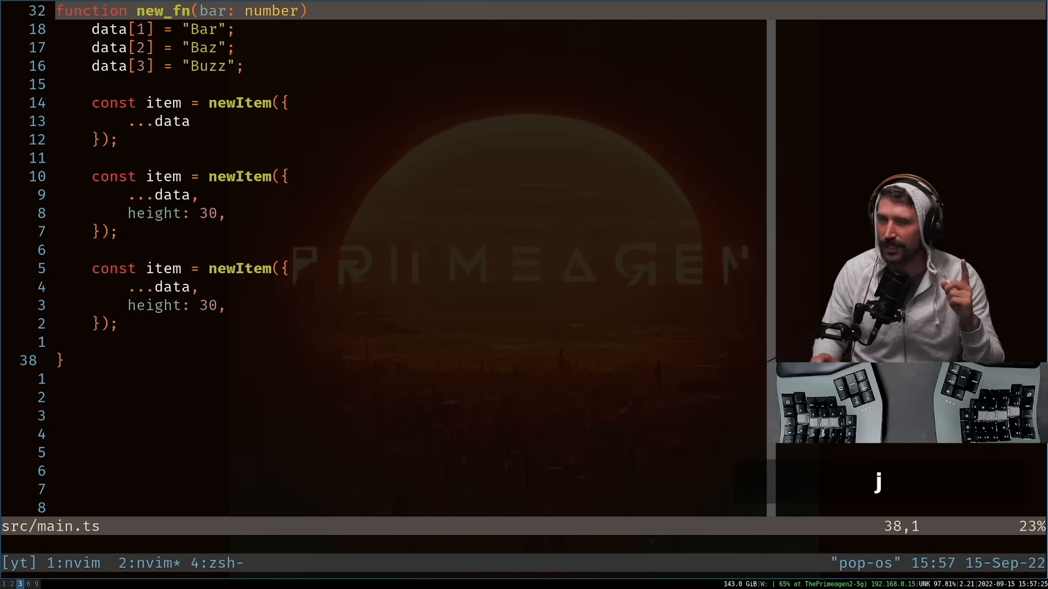
{"action": "key", "text": "ctrl+t"}
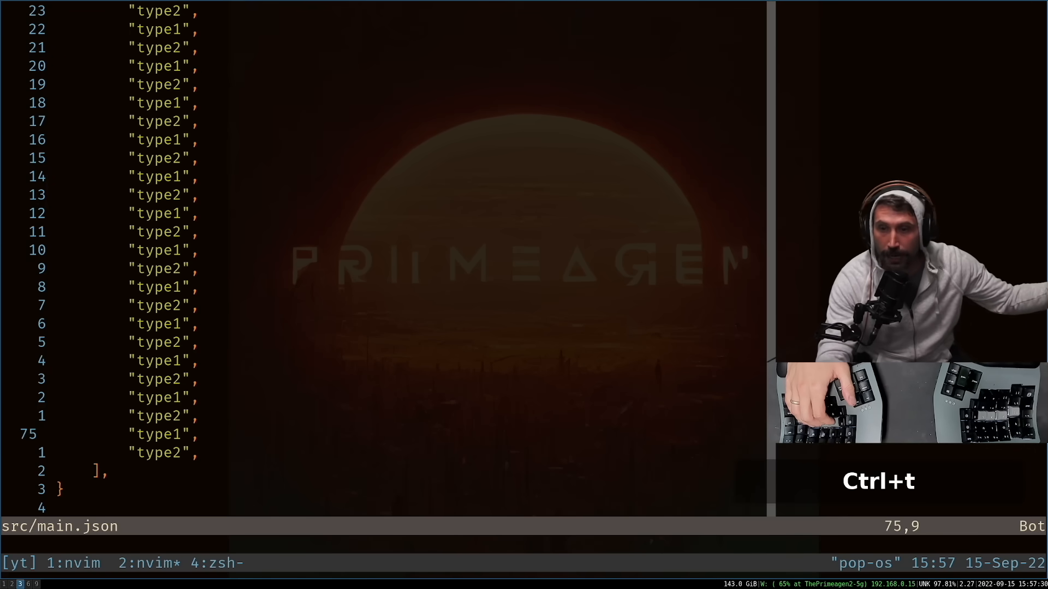
Move up through the type1/type2 array entries to around line 50.
{"action": "key", "text": "k"}
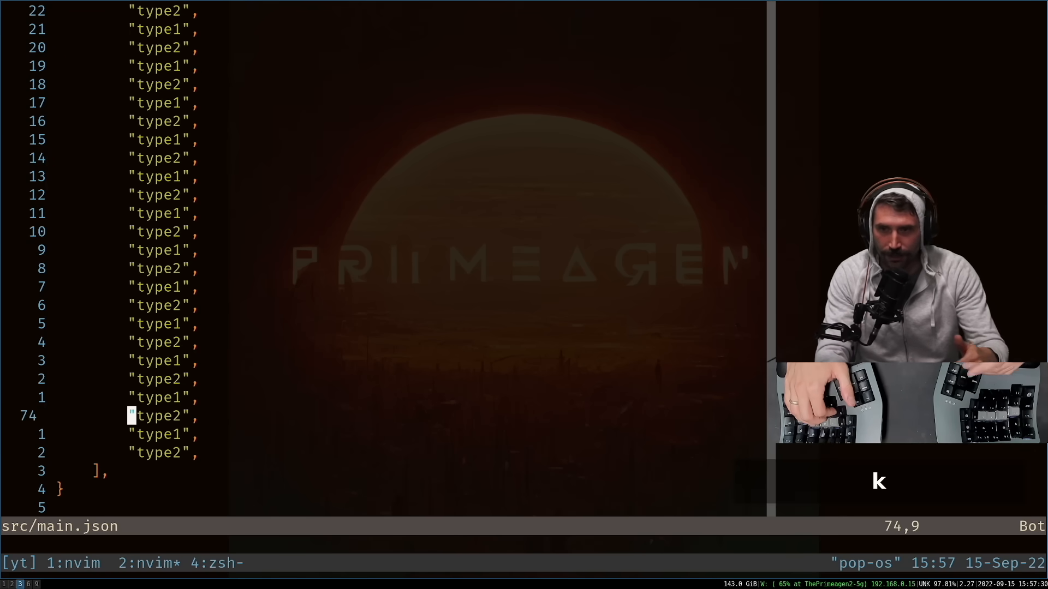
{"action": "key", "text": "k"}
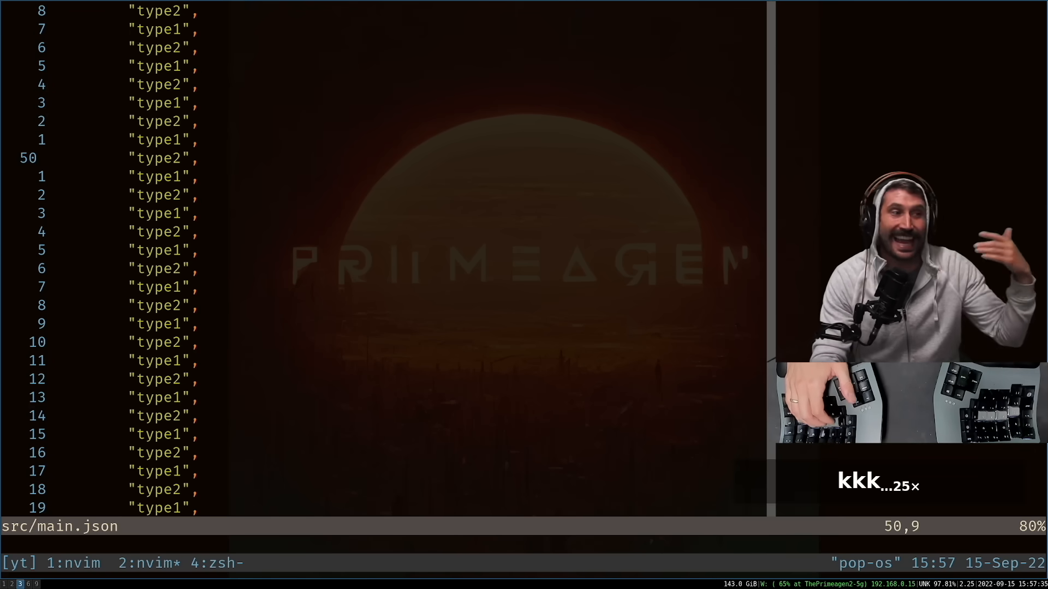